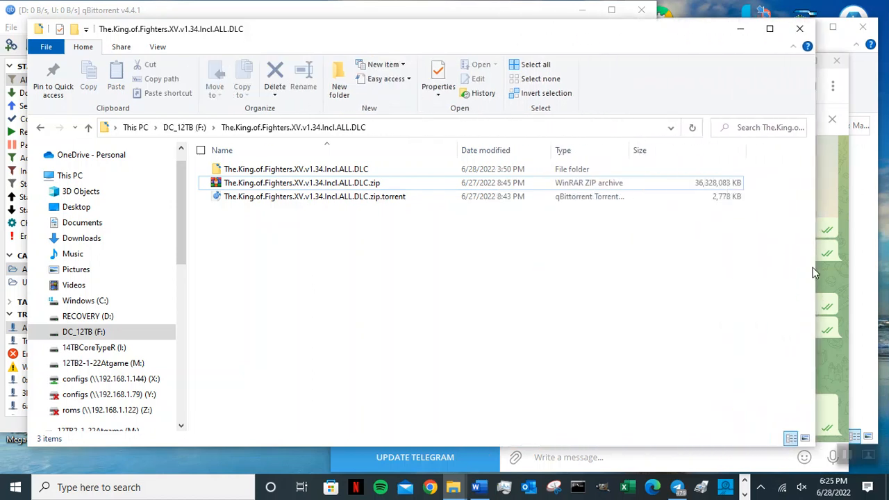
pyautogui.moveTo(844, 178)
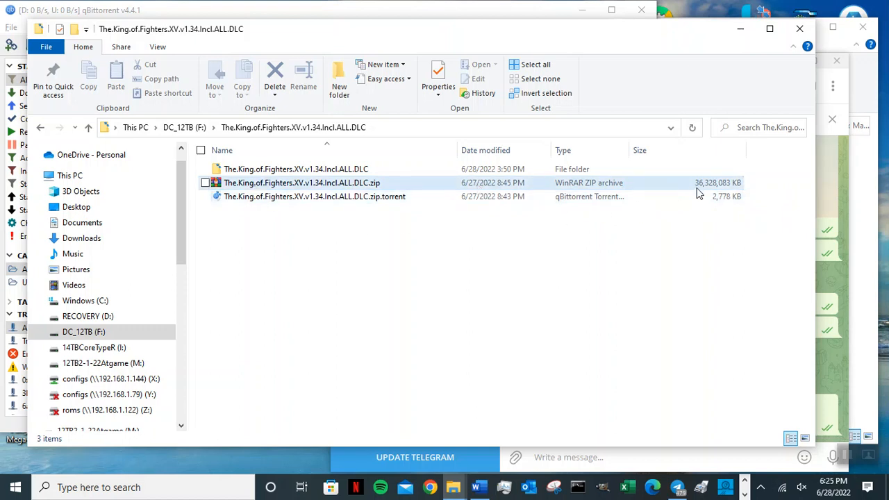
pyautogui.moveTo(711, 195)
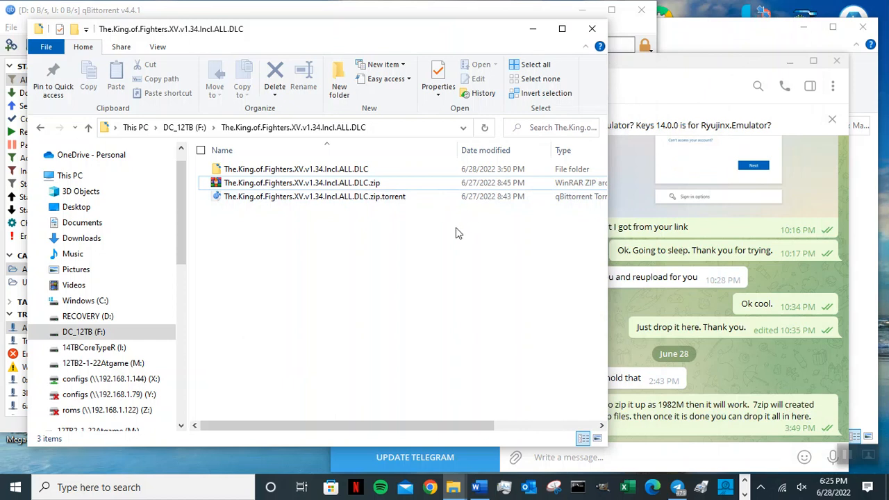
# Select The.King.of.Fighters.XV.v1.34.Incl.ALL.DLC.zip in its download folder.
pyautogui.click(301, 183)
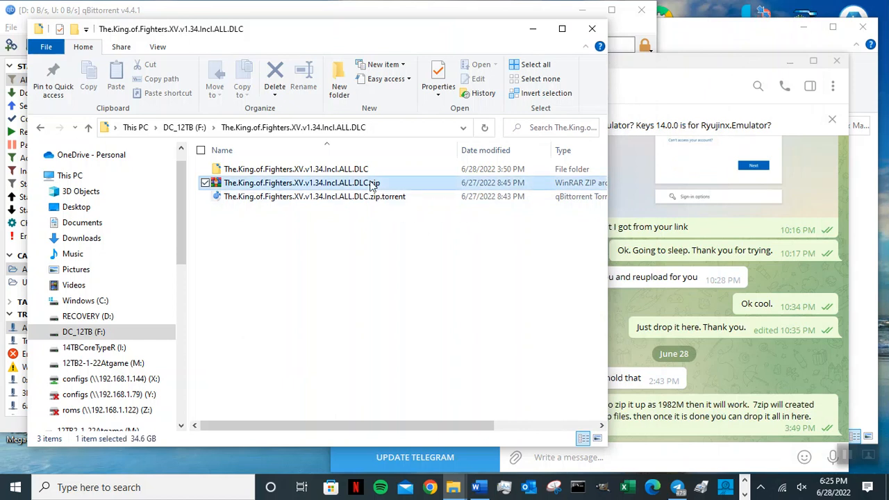
pyautogui.moveTo(722, 294)
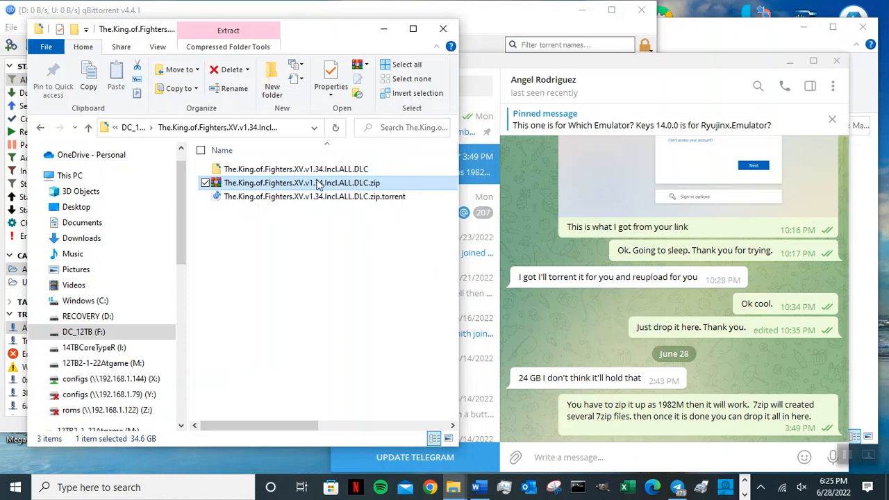
# Show the context menu with 7-Zip options for the selected zip archive.
pyautogui.rightClick(314, 184)
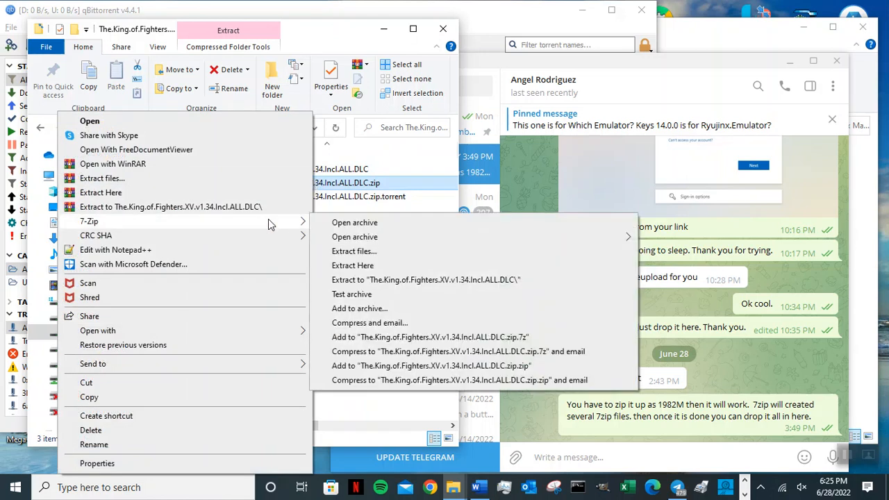
pyautogui.moveTo(393, 230)
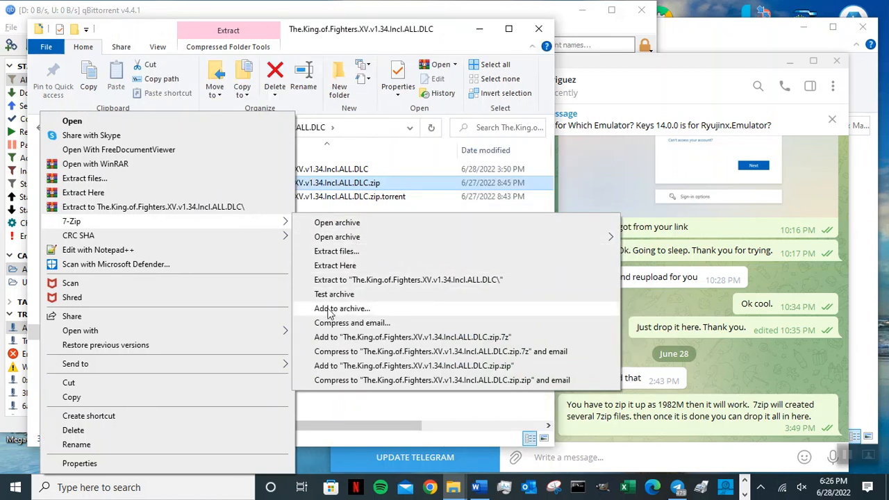
# Add the zip to a new 7z archive split into 1982M volumes and start compressing.
pyautogui.click(342, 309)
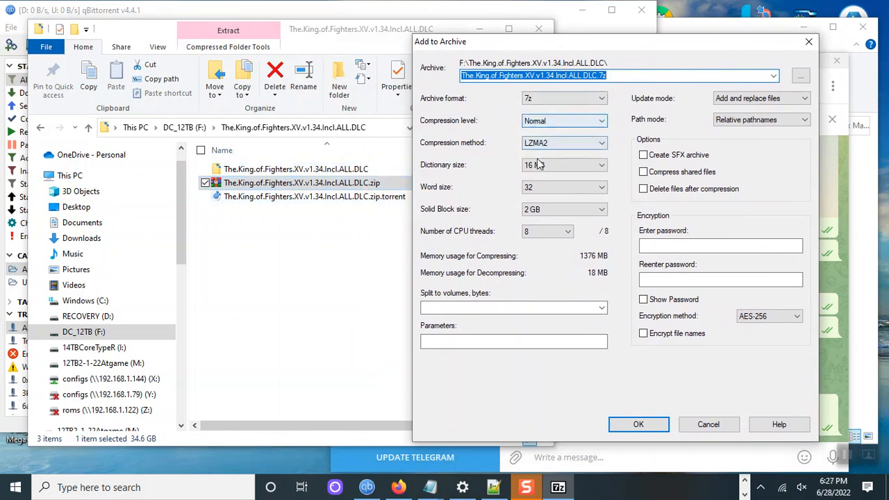
pyautogui.moveTo(542, 283)
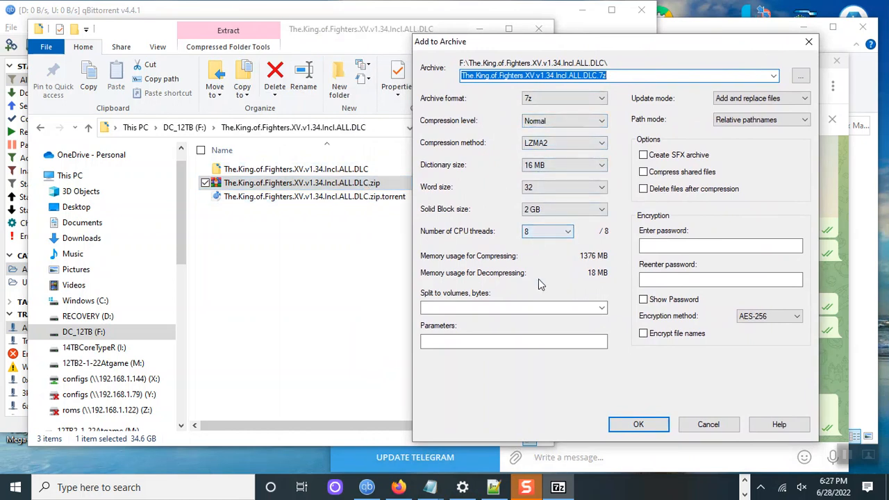
pyautogui.click(600, 308)
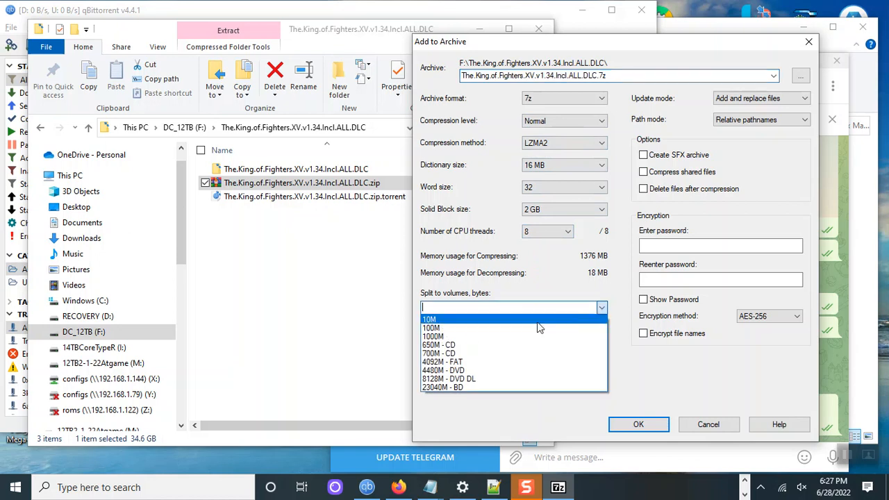
pyautogui.moveTo(438, 336)
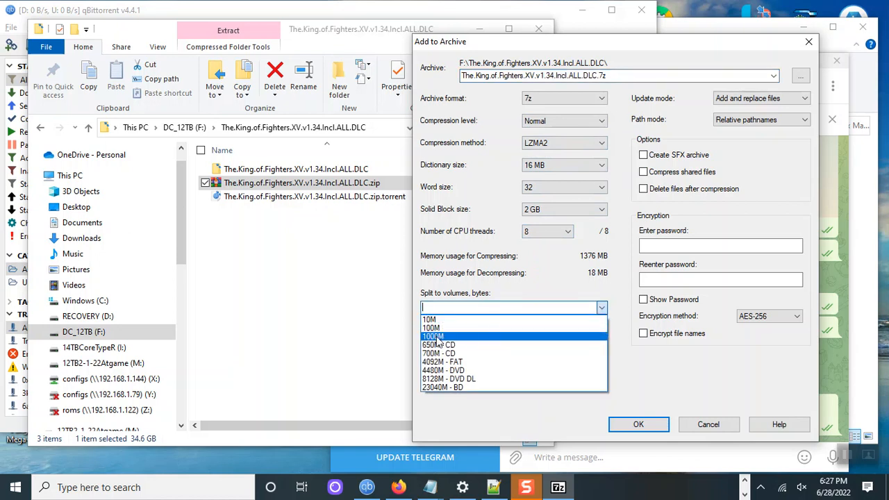
pyautogui.click(433, 336)
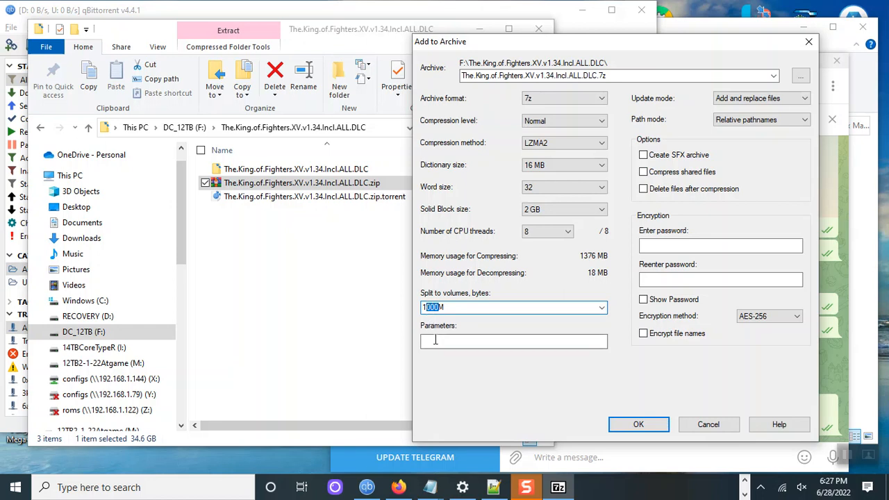
pyautogui.write('1982M')
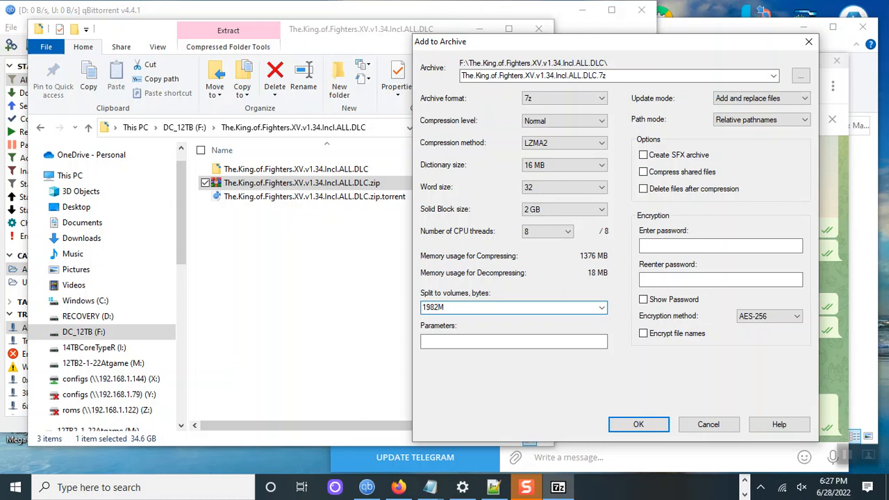
pyautogui.moveTo(511, 361)
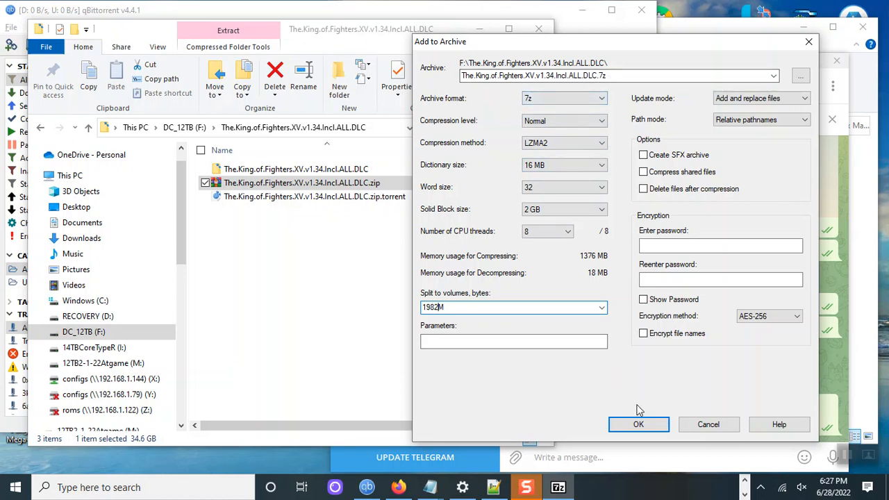
pyautogui.click(638, 425)
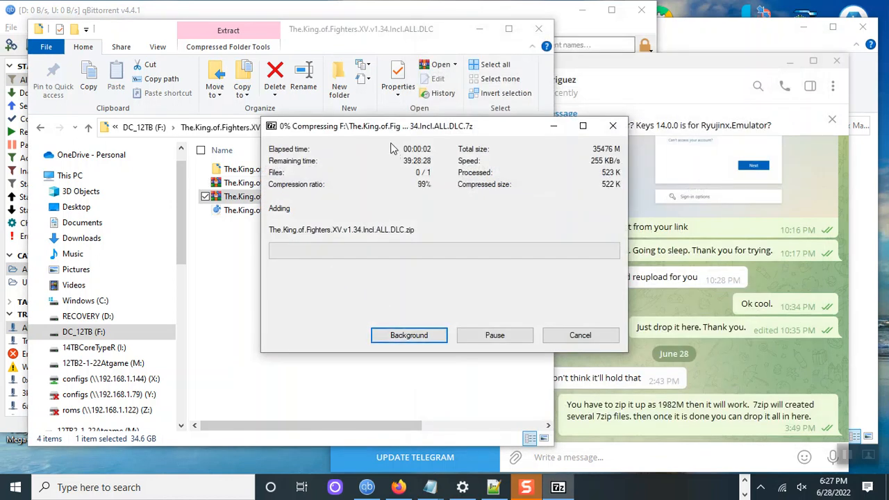
# Move the 7-Zip progress window aside so the folder shows the new .7z.001 volume.
pyautogui.moveTo(375, 125); pyautogui.dragTo(638, 68)
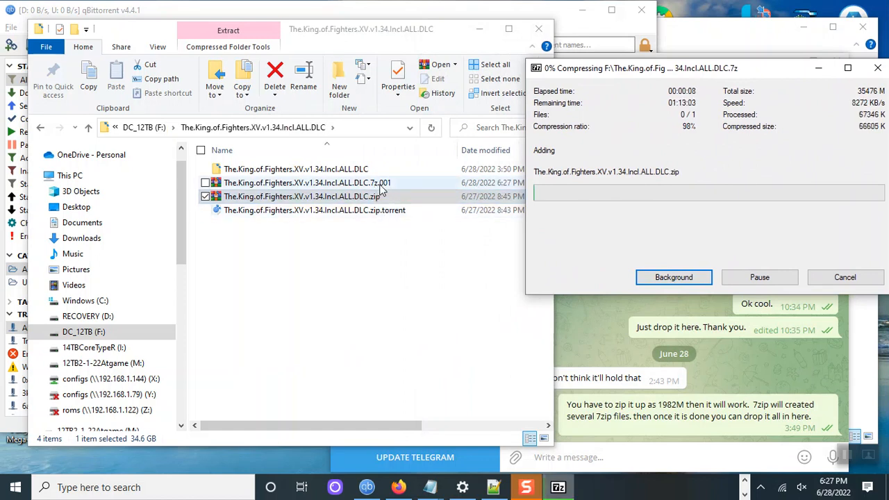
pyautogui.moveTo(389, 186)
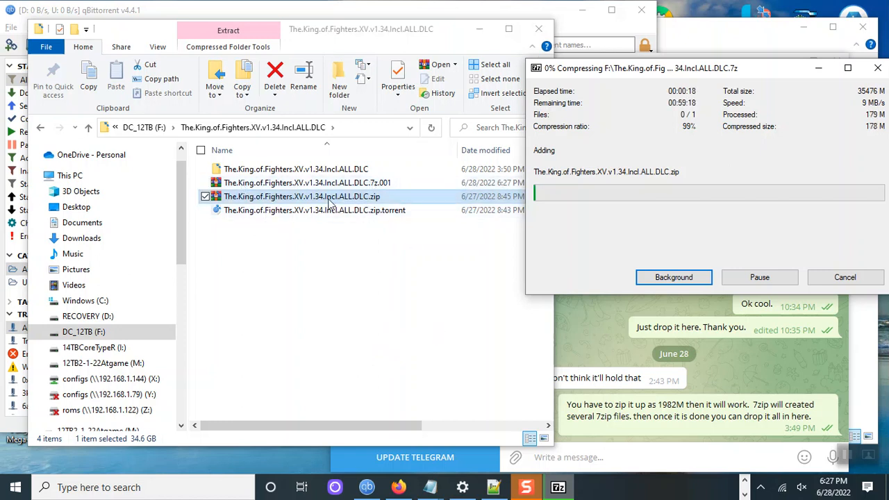
pyautogui.moveTo(519, 335)
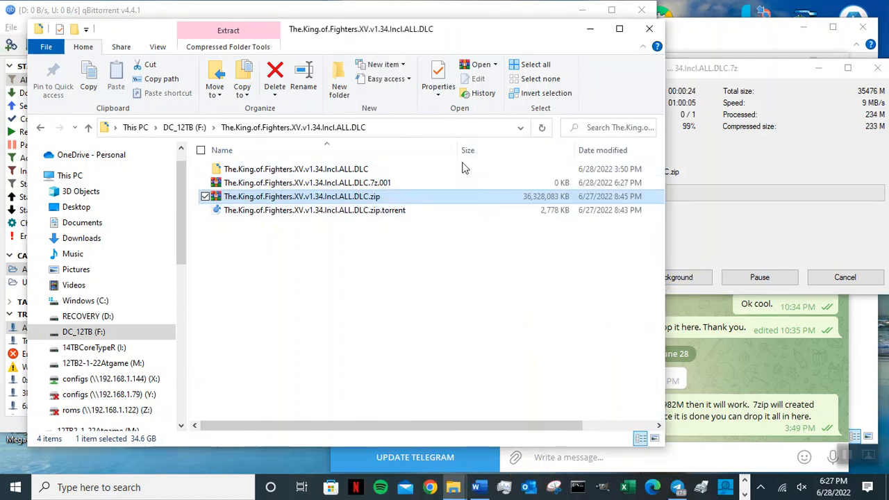
pyautogui.moveTo(502, 203)
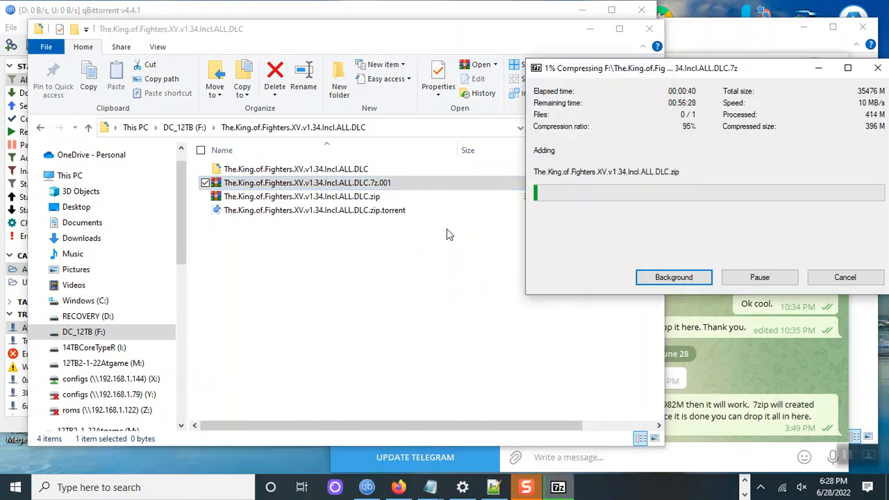
pyautogui.moveTo(386, 292)
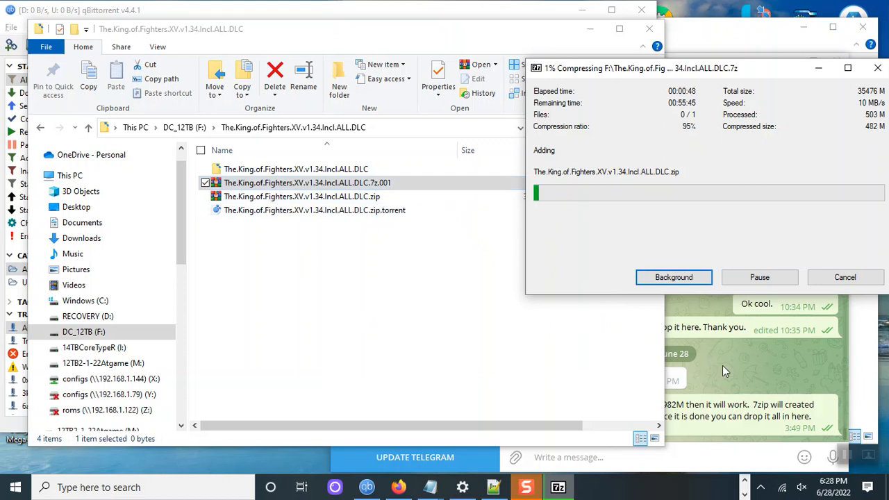
pyautogui.moveTo(775, 363)
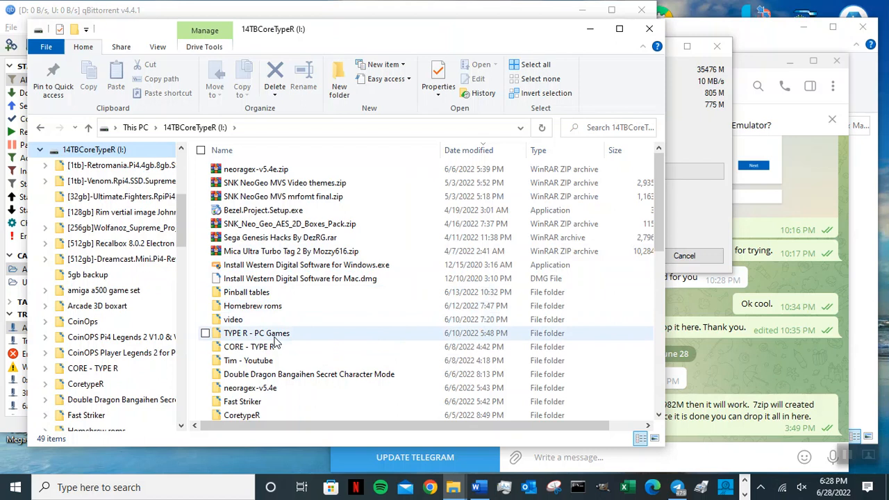
# In the TYPE R - PC Games folder, select the .7z.001–.021 volumes for the Telegram upload.
pyautogui.doubleClick(256, 333)
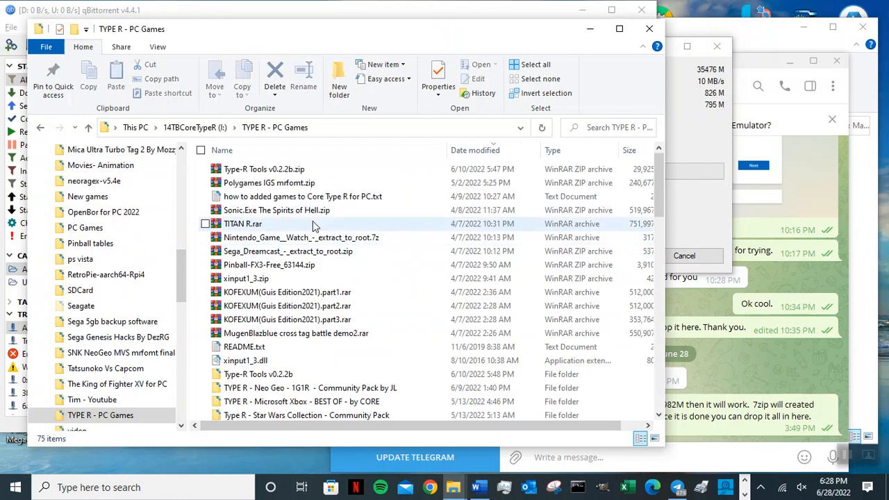
pyautogui.scroll(-3)
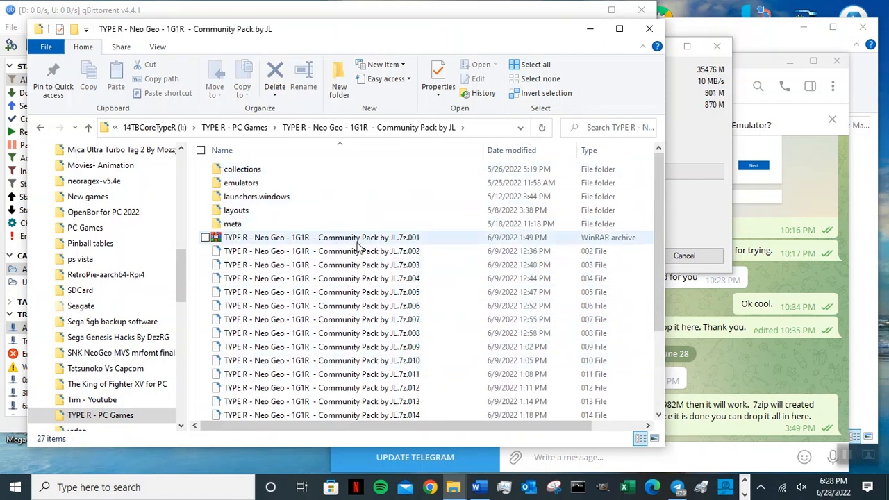
pyautogui.click(314, 250)
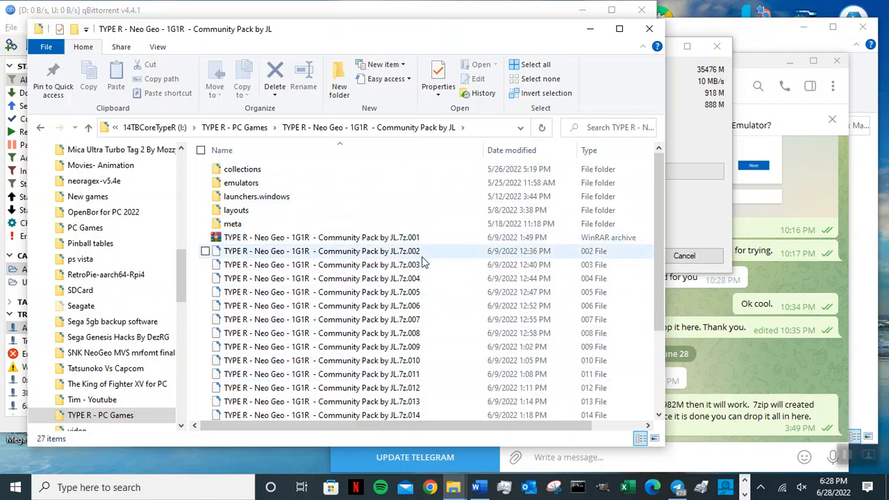
pyautogui.scroll(-3)
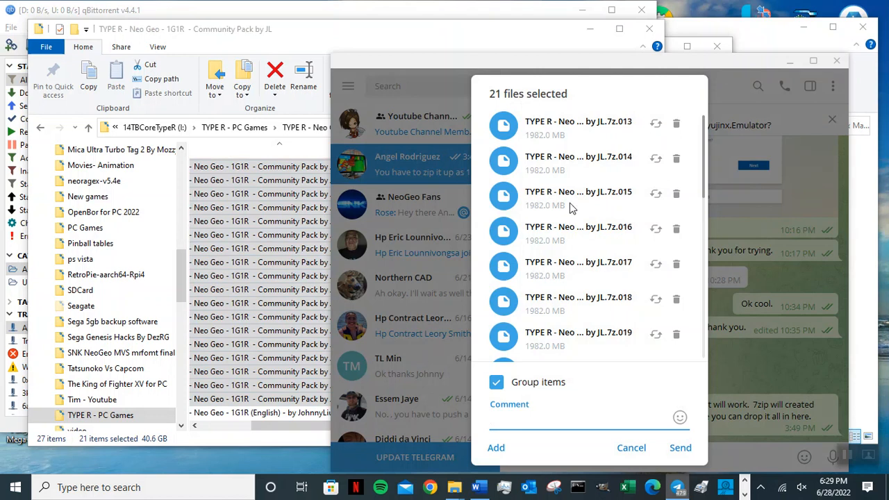
# Cancel the Telegram '21 files selected' upload without sending.
pyautogui.click(541, 419)
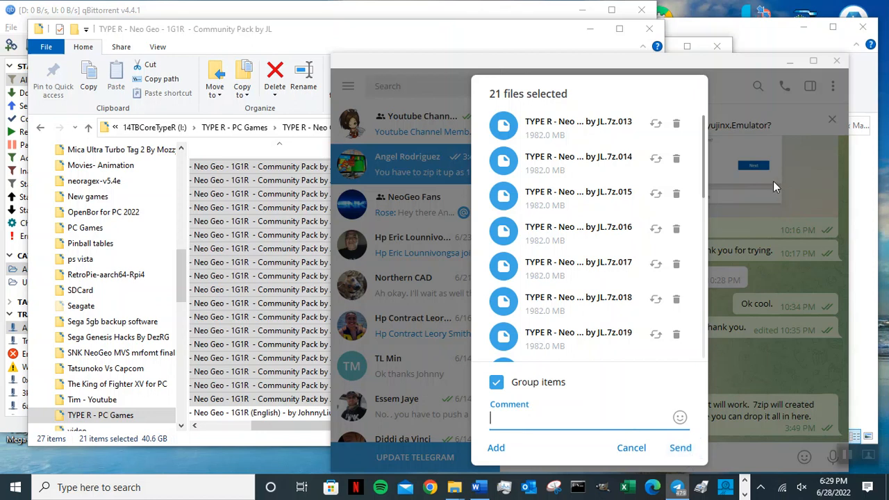
pyautogui.moveTo(506, 93)
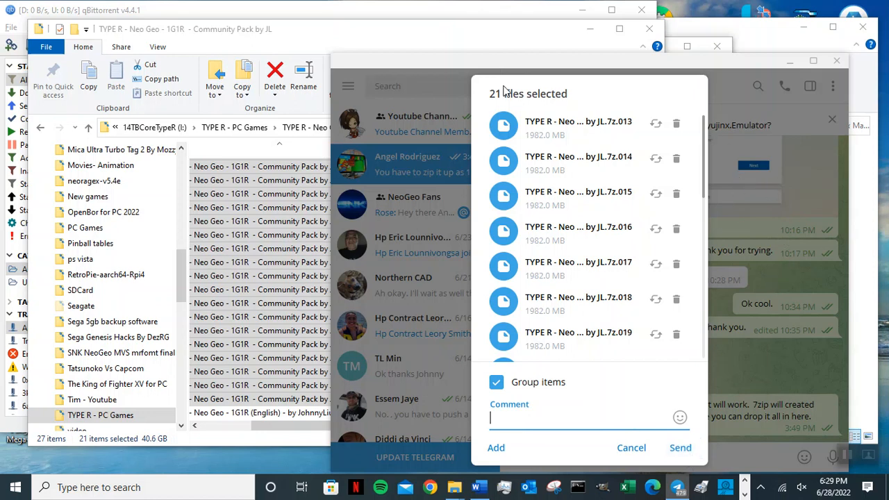
pyautogui.moveTo(643, 375)
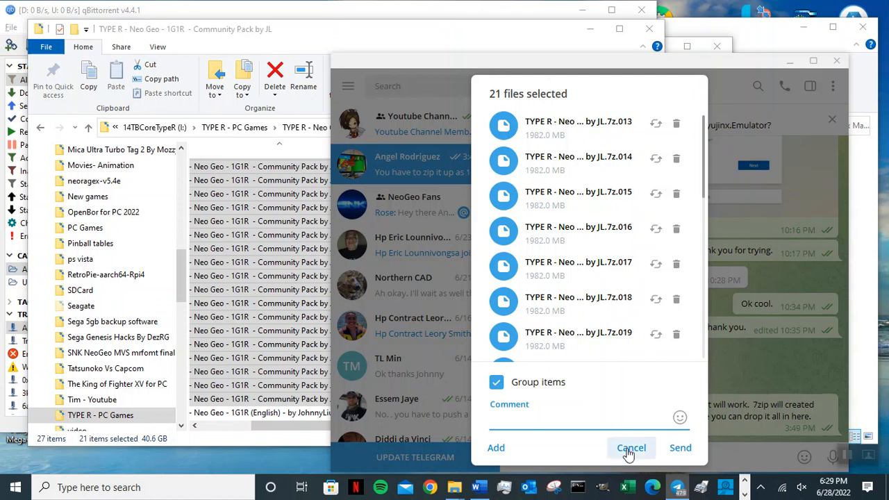
pyautogui.click(630, 447)
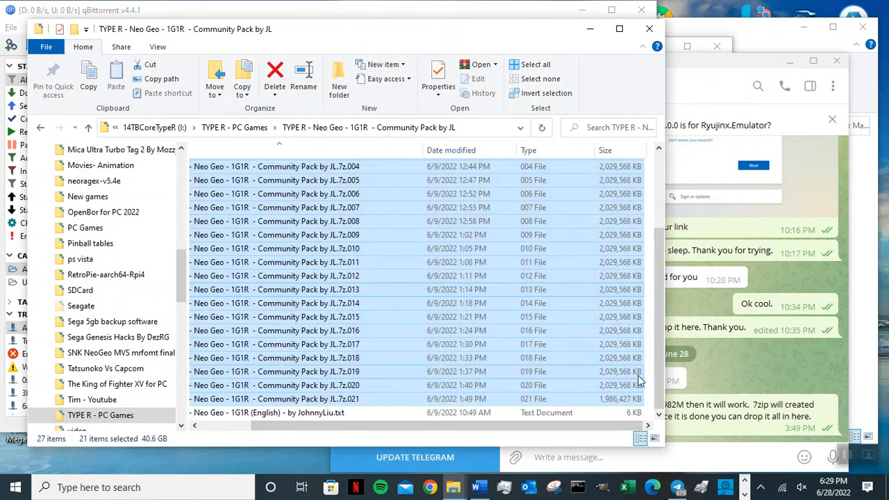
pyautogui.moveTo(622, 378)
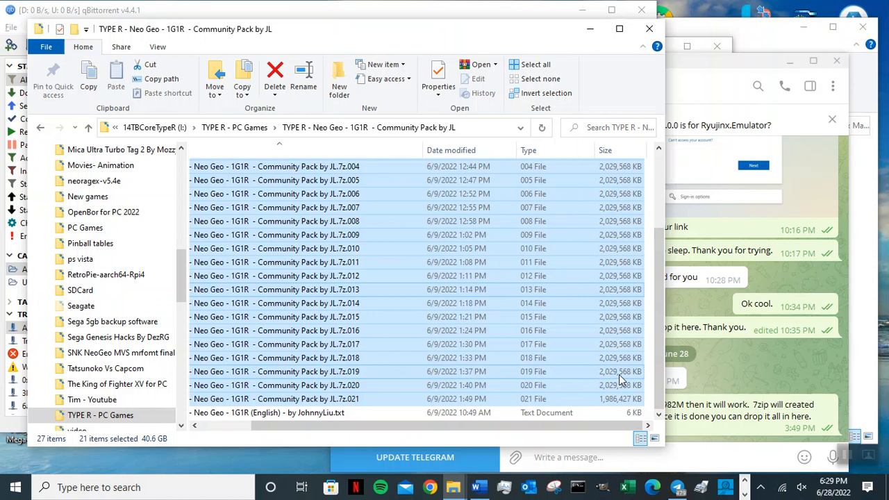
pyautogui.moveTo(605, 412)
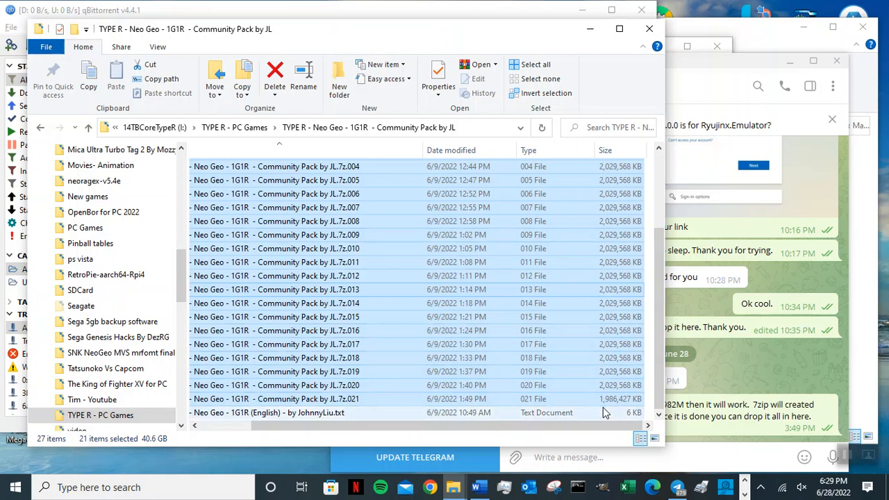
pyautogui.moveTo(619, 399)
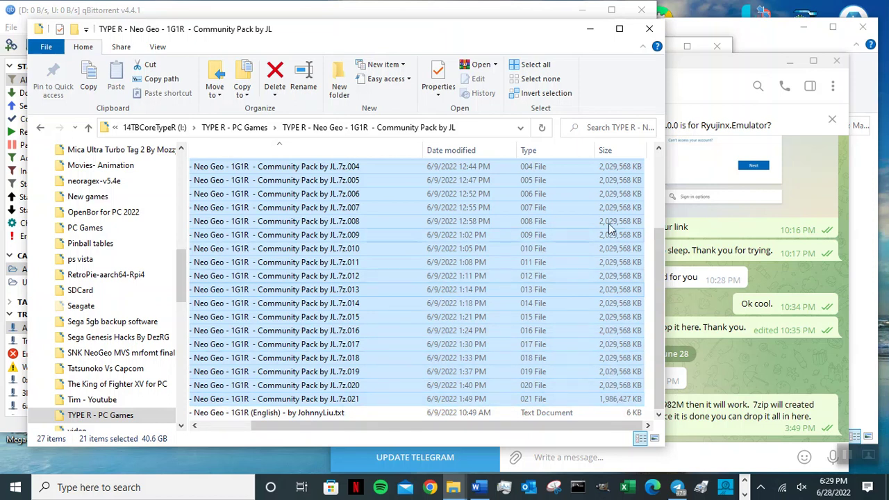
pyautogui.moveTo(658, 300)
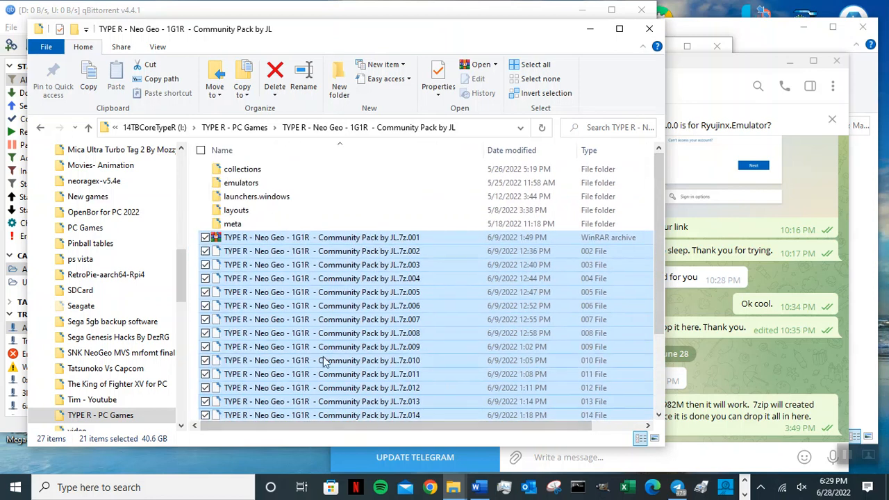
pyautogui.moveTo(742, 347)
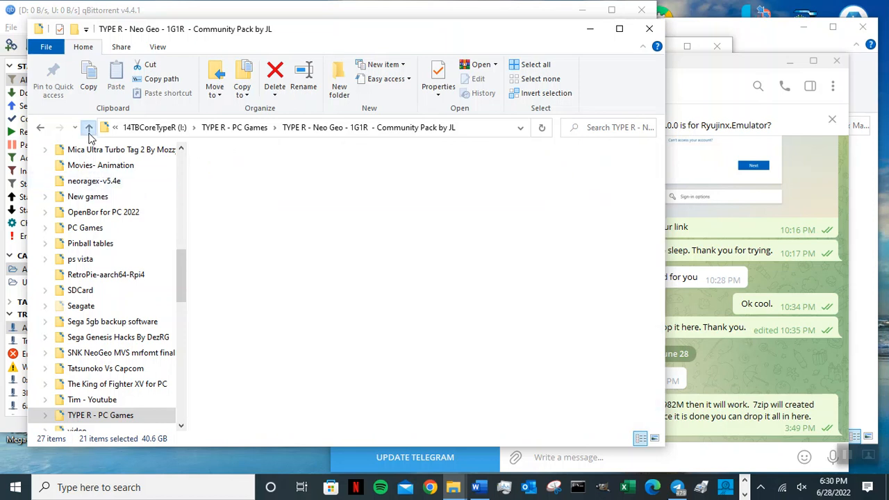
# Return File Explorer to the TYPE R - PC Games folder beside the chat.
pyautogui.click(89, 127)
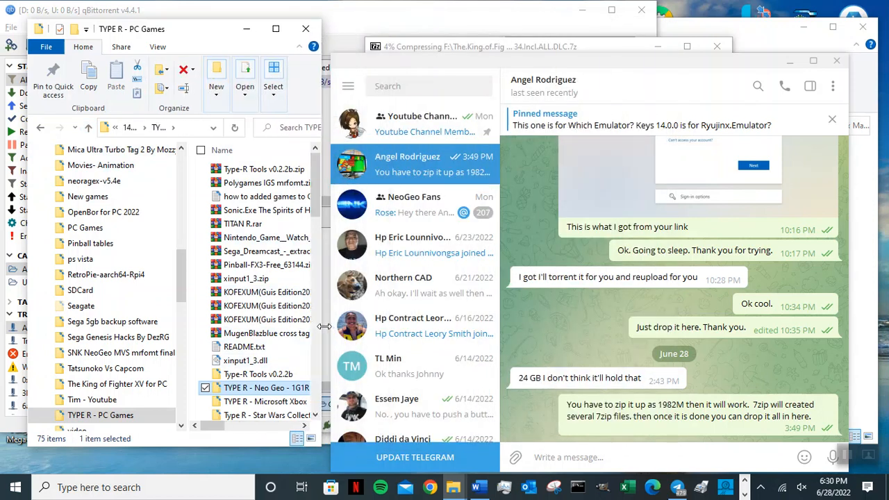
# In the Youtube Channel Member only group, copy the link to the Google drive links message.
pyautogui.click(422, 124)
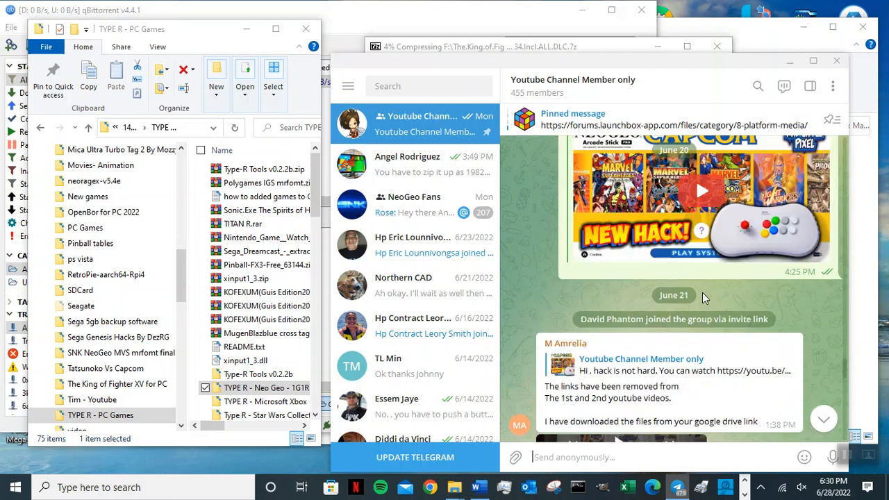
pyautogui.moveTo(617, 294)
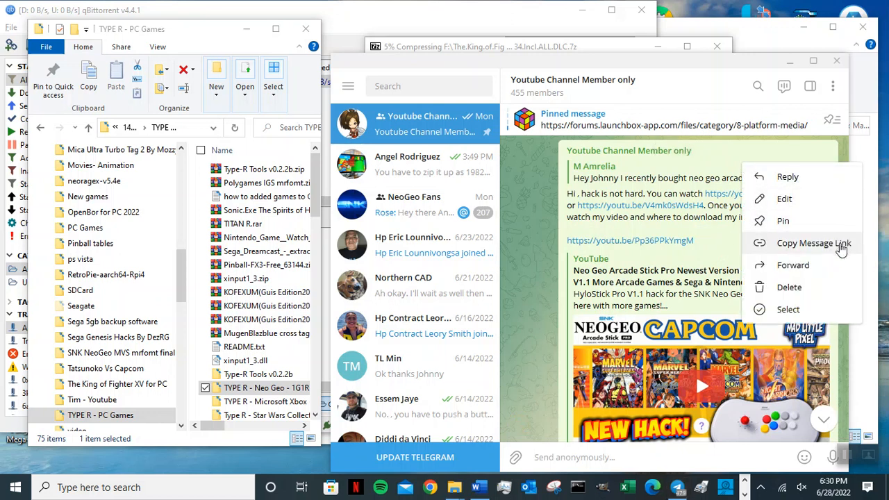
pyautogui.moveTo(806, 233)
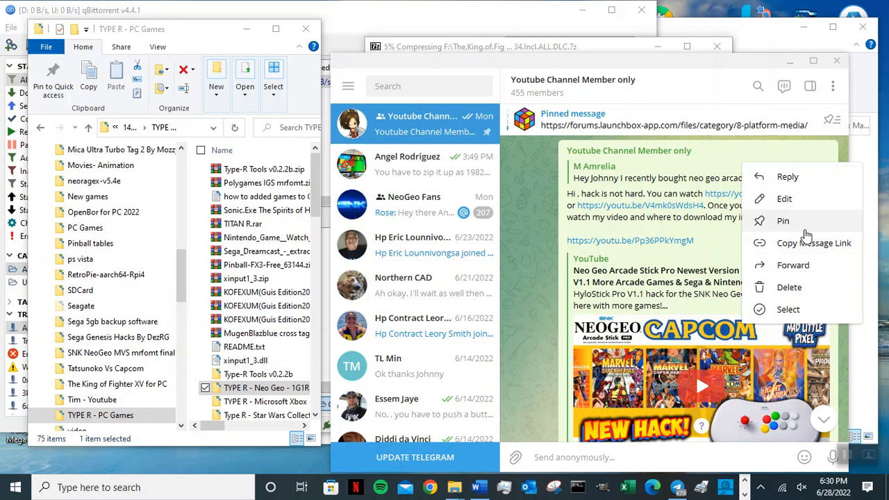
pyautogui.click(530, 328)
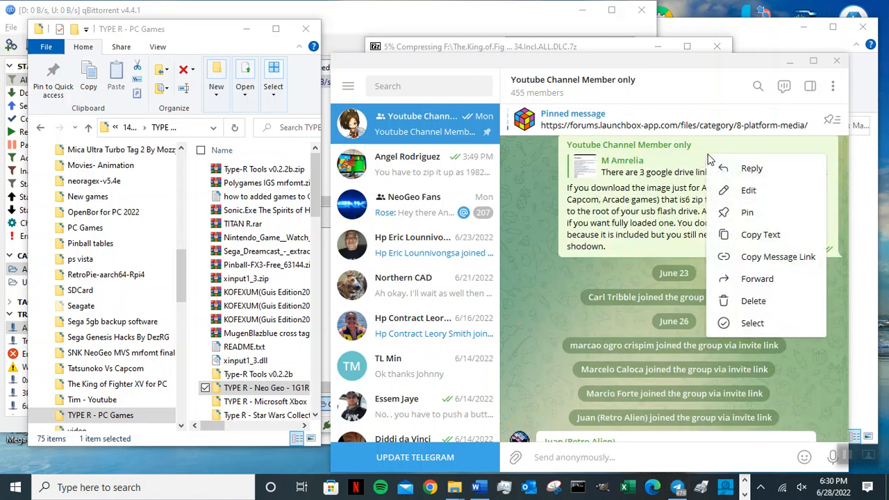
pyautogui.moveTo(773, 261)
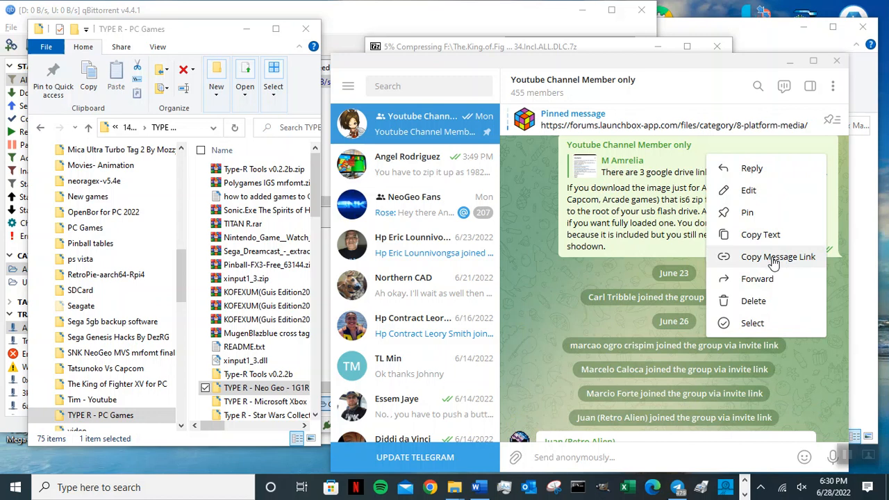
pyautogui.moveTo(811, 261)
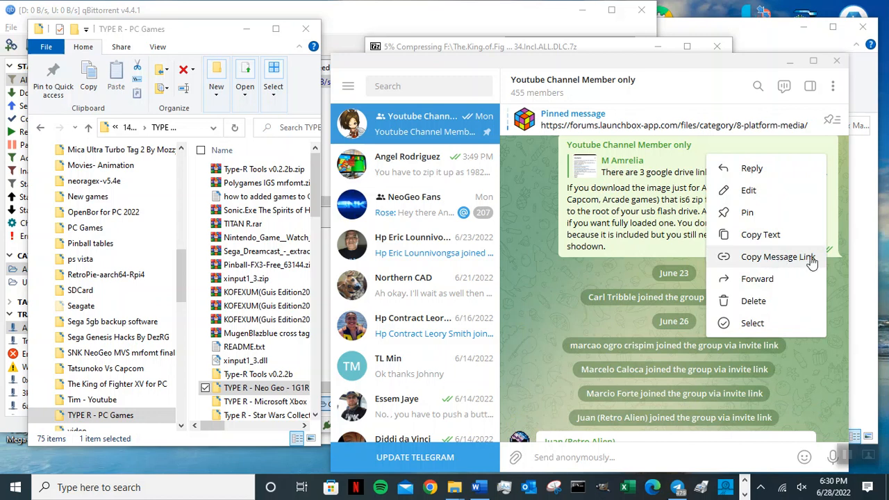
pyautogui.moveTo(792, 260)
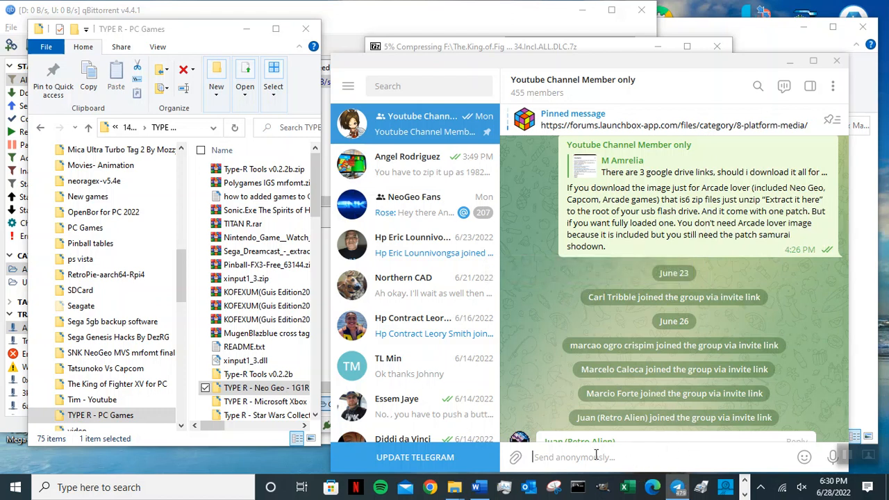
pyautogui.rightClick(595, 457)
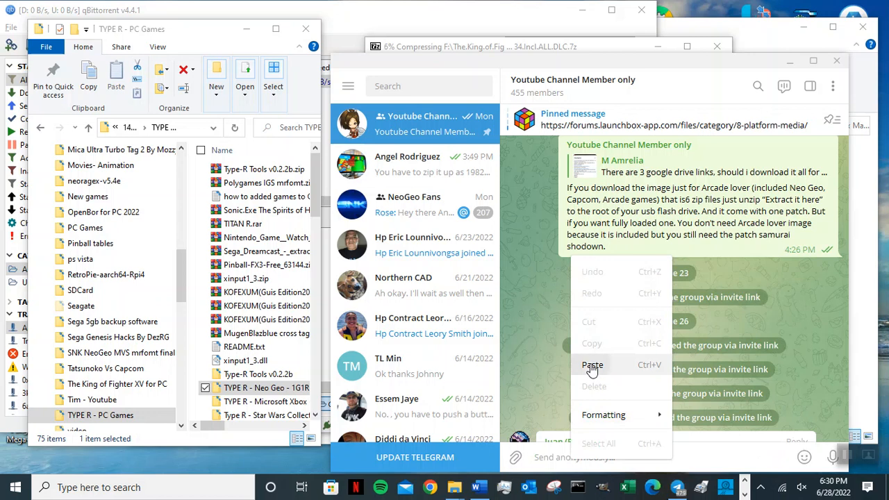
pyautogui.click(592, 364)
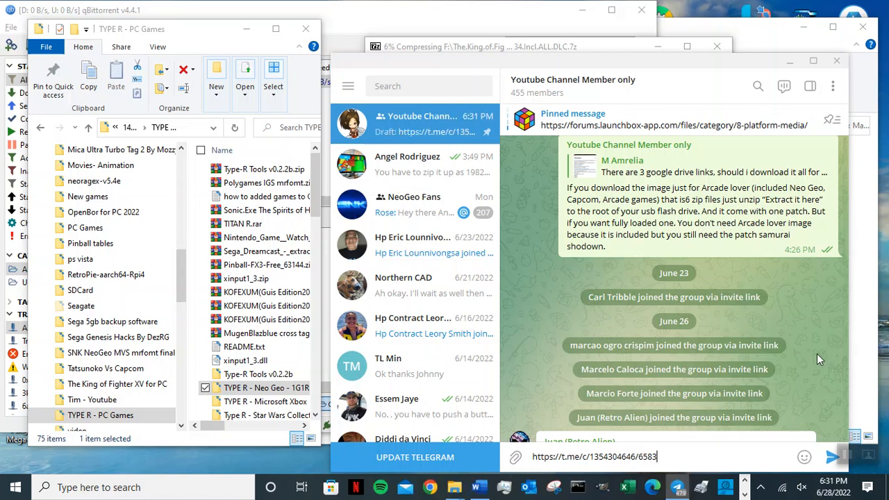
pyautogui.moveTo(541, 319)
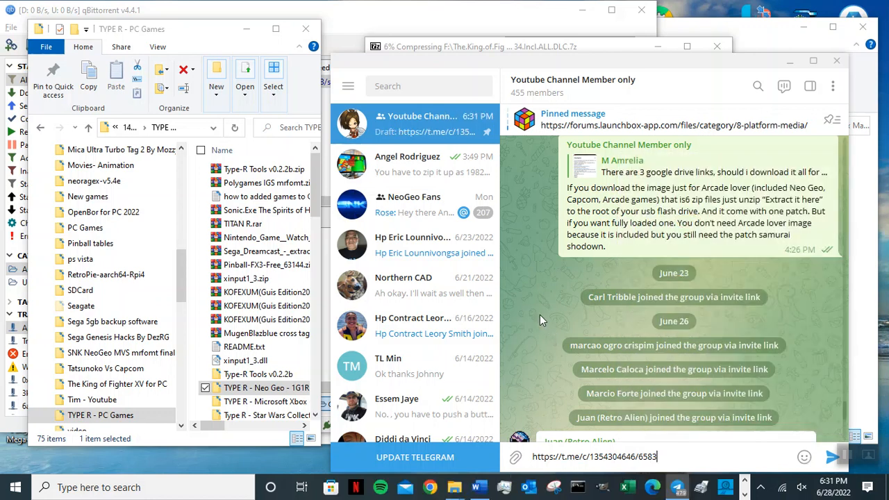